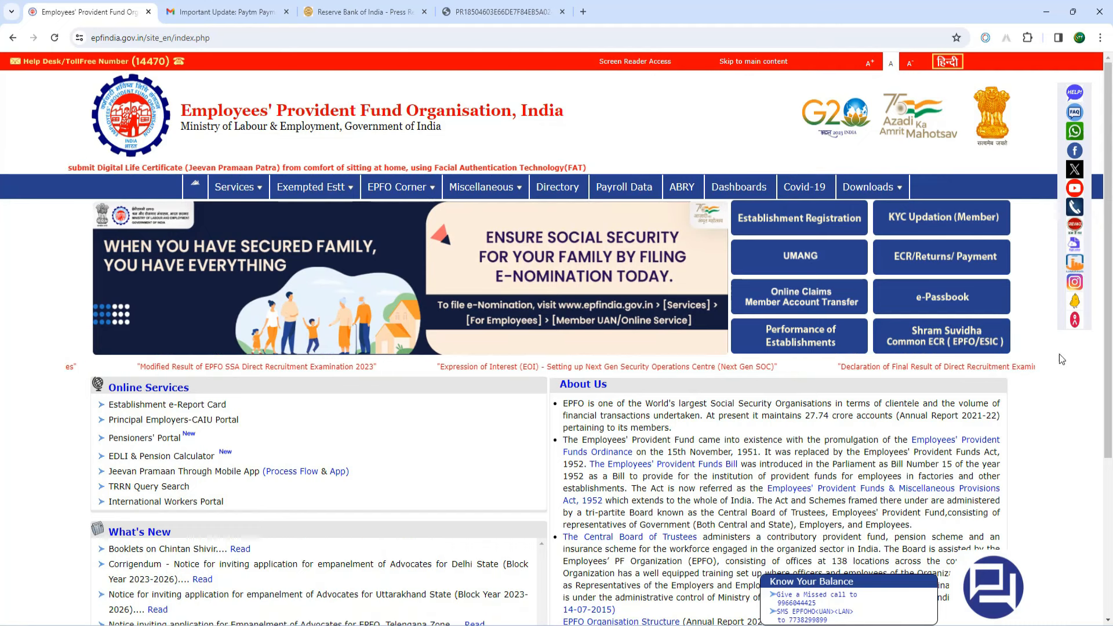
# - Read the Paytm Payments Bank email in Gmail, then switch to the RBI press release
pyautogui.click(227, 11)
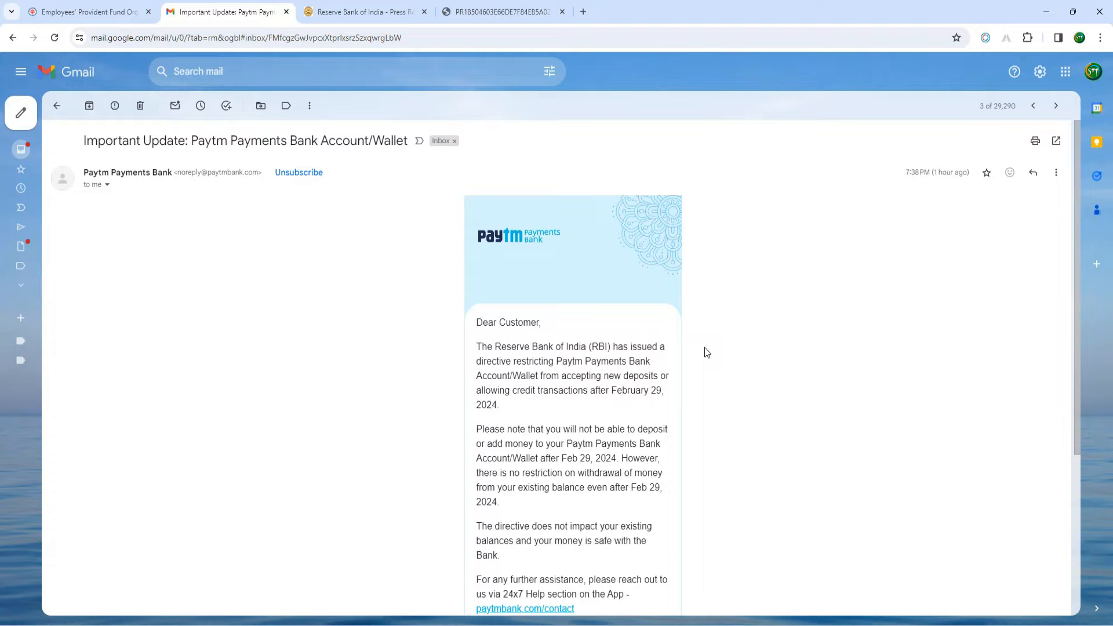
pyautogui.moveTo(587, 428)
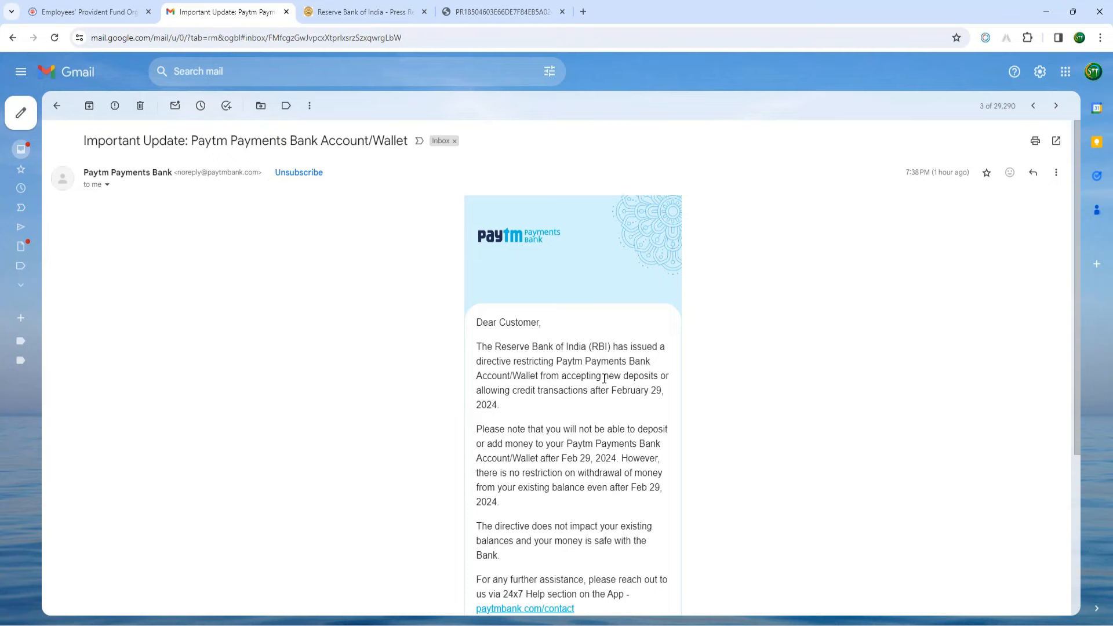
pyautogui.click(363, 12)
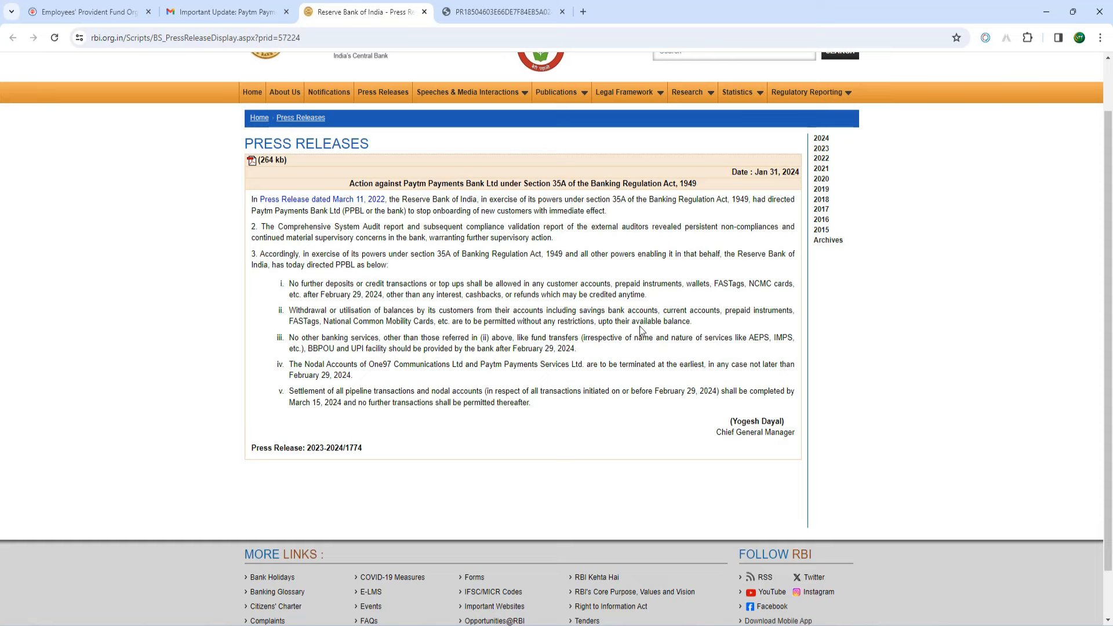
pyautogui.moveTo(451, 272)
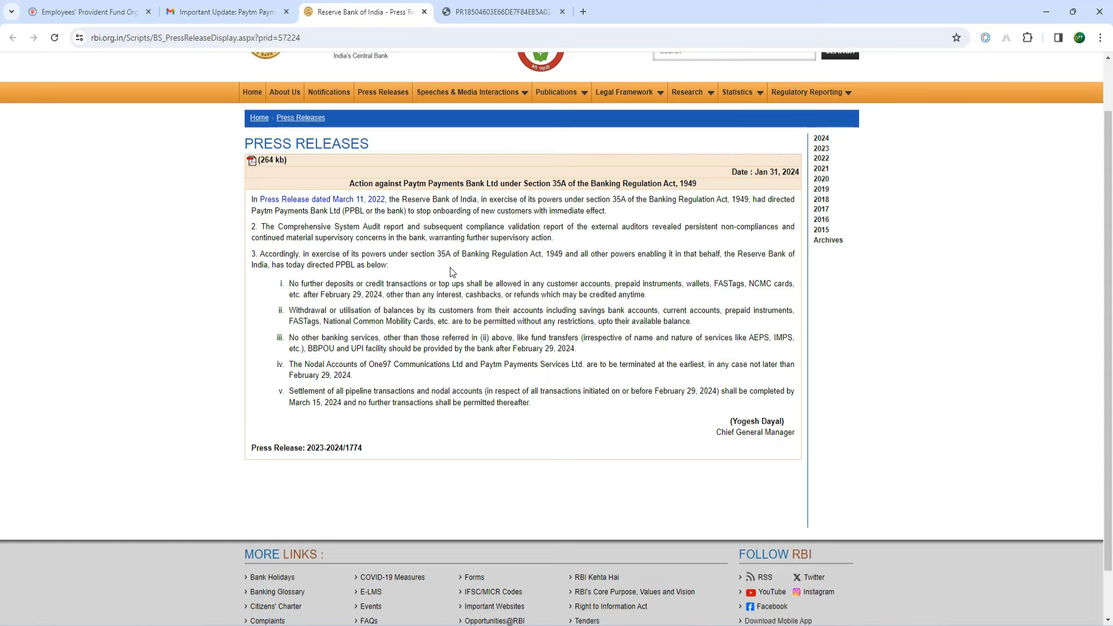
pyautogui.moveTo(571, 269)
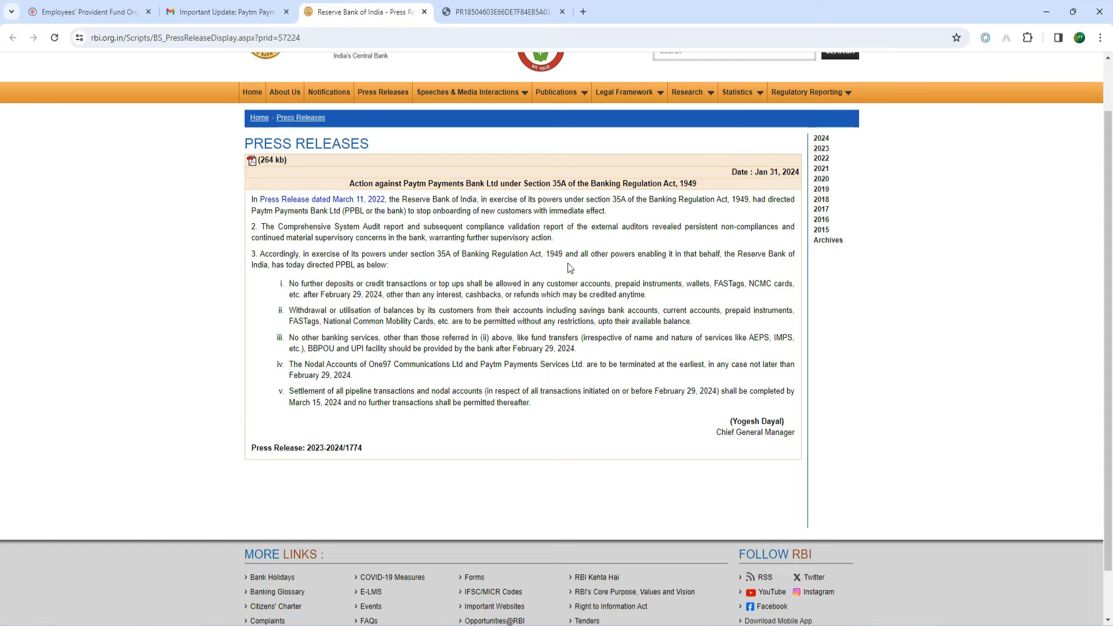
pyautogui.moveTo(313, 213)
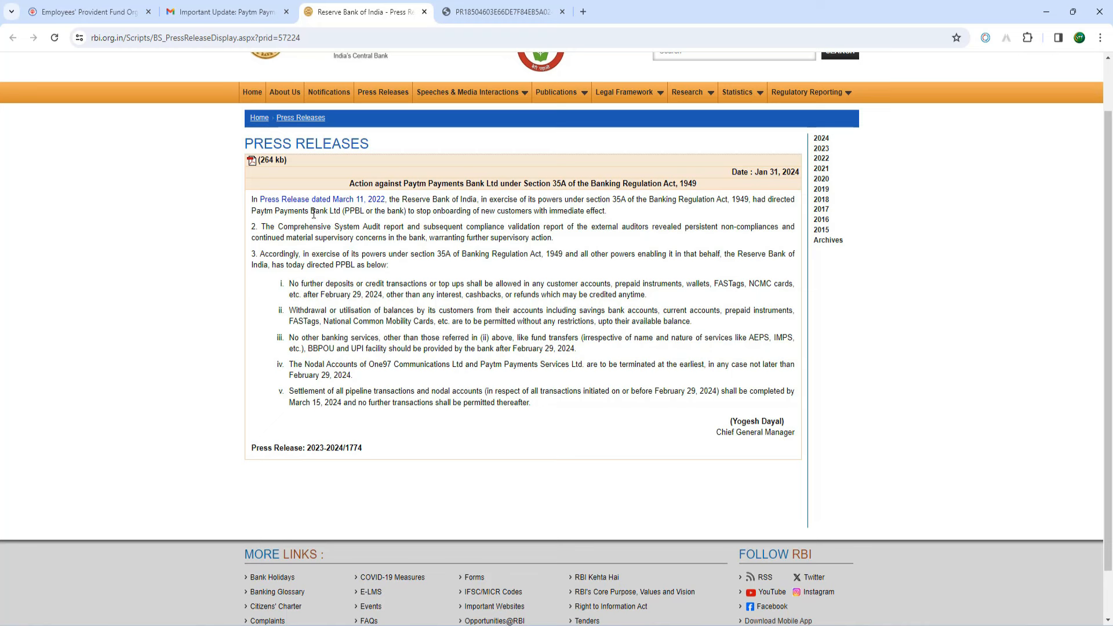
pyautogui.moveTo(547, 320)
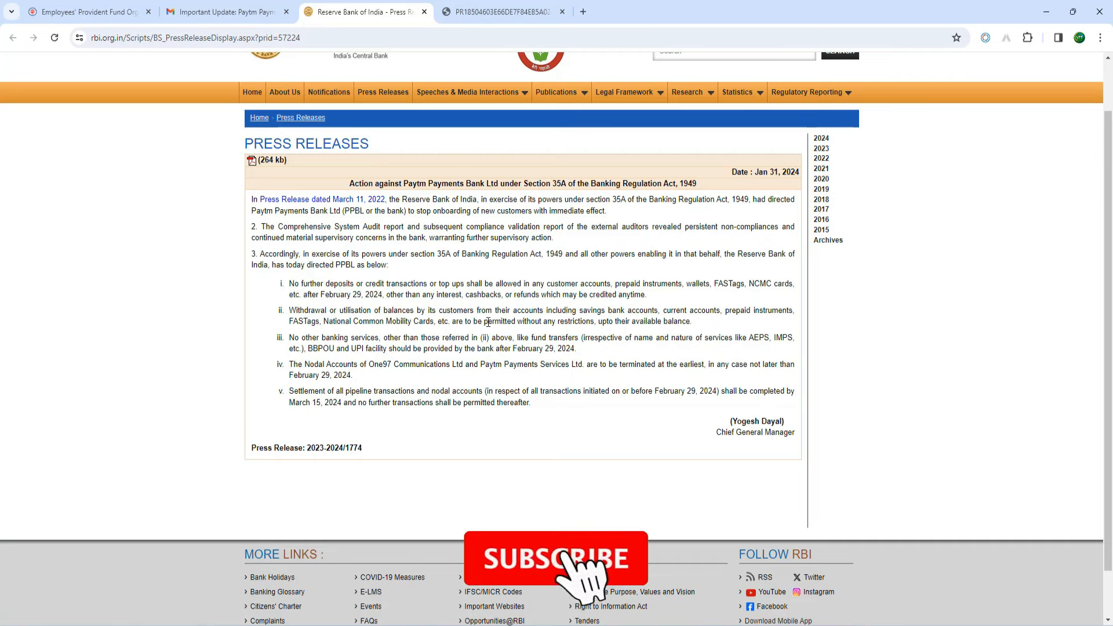
# - Read RBI's January 31, 2024 Paytm press release, then switch to its PDF
pyautogui.click(555, 558)
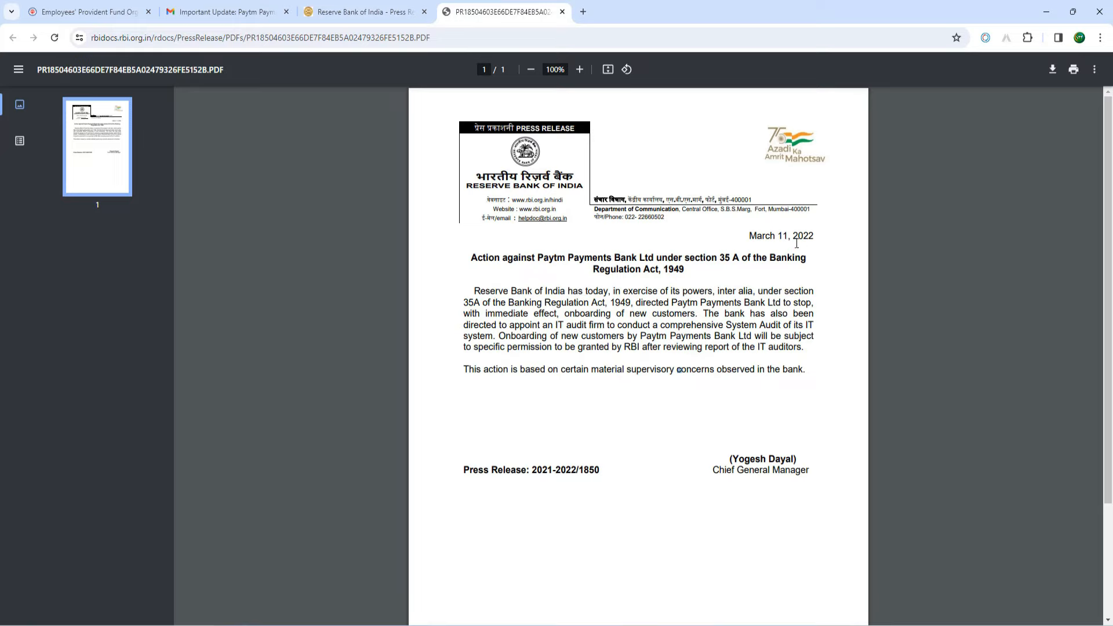
pyautogui.moveTo(711, 325)
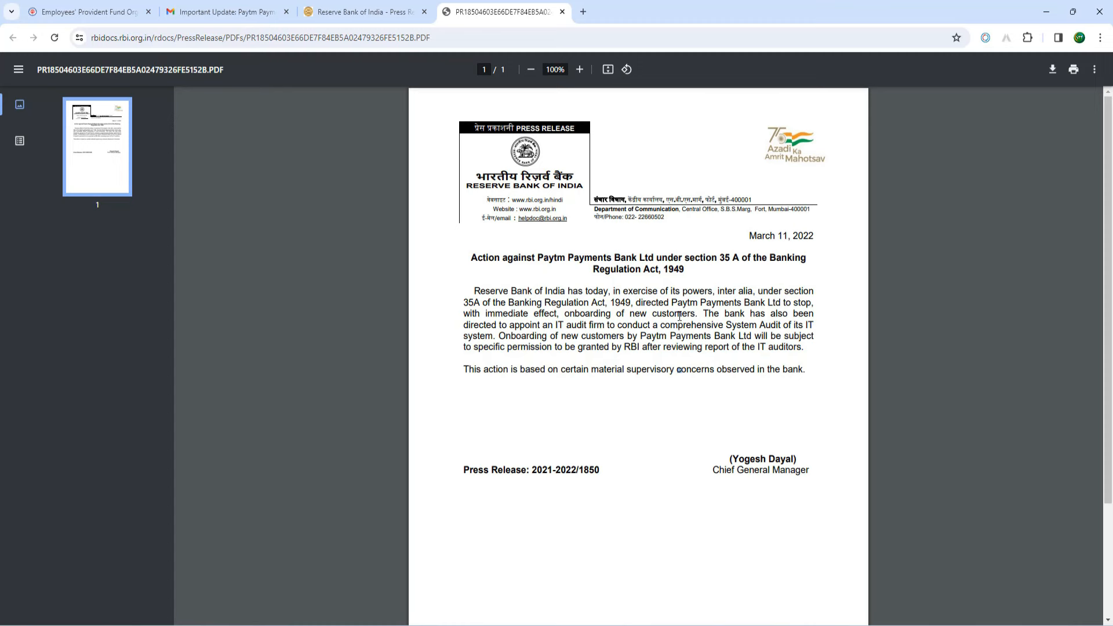
# - Read the March 11, 2022 RBI PDF, then return to the press release page
pyautogui.click(362, 12)
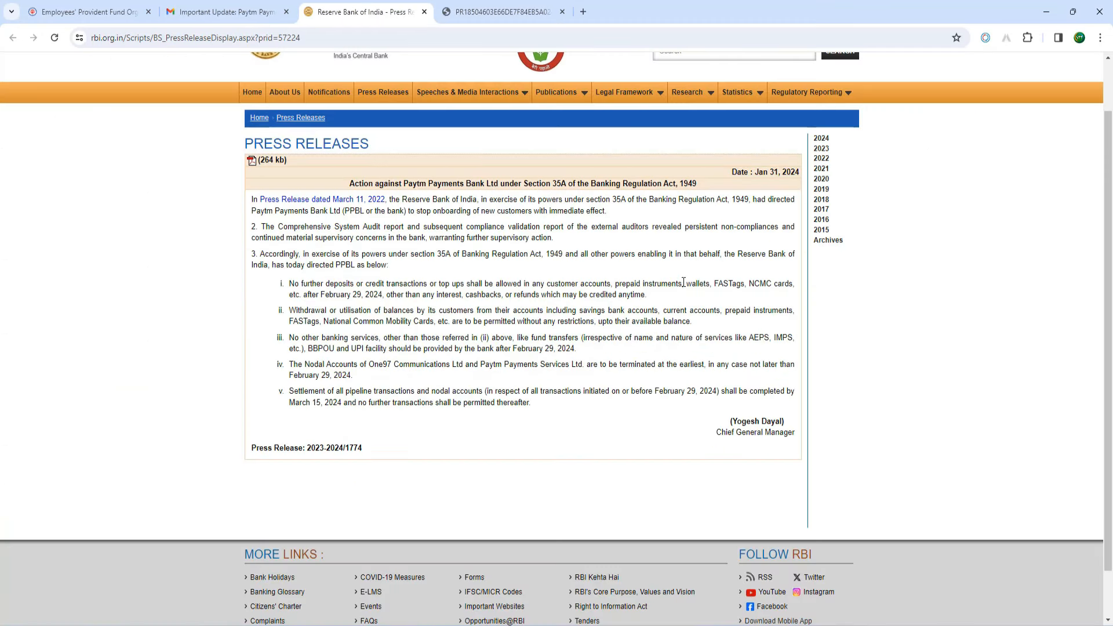
pyautogui.moveTo(630, 294)
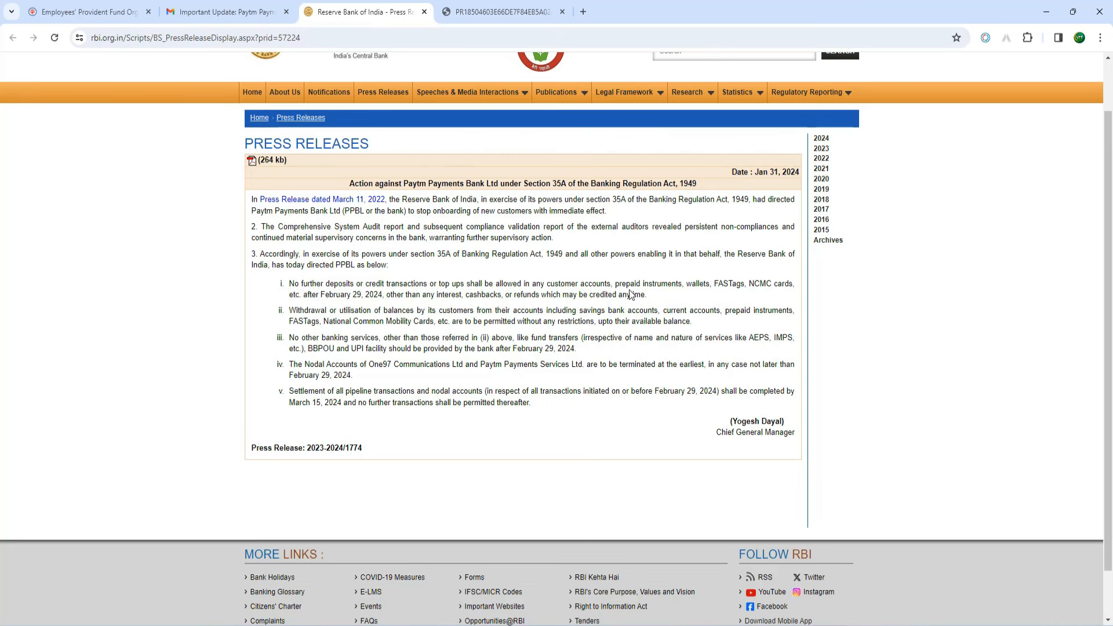
# - Revisit the Paytm Payments Bank email, then bring the EPFO homepage forward
pyautogui.click(223, 12)
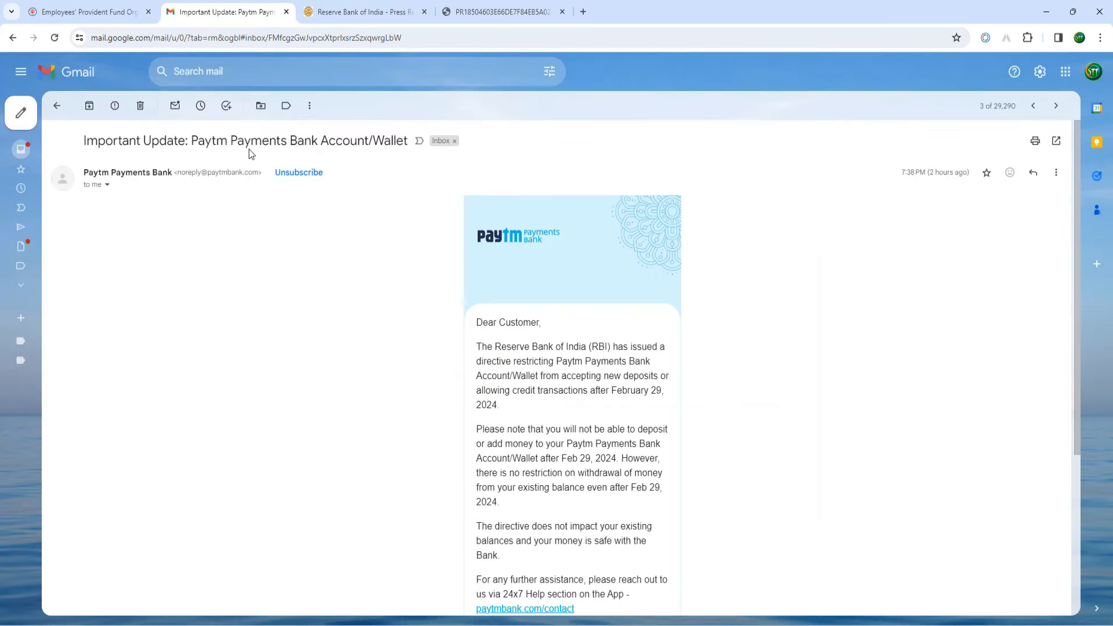
pyautogui.moveTo(568, 338)
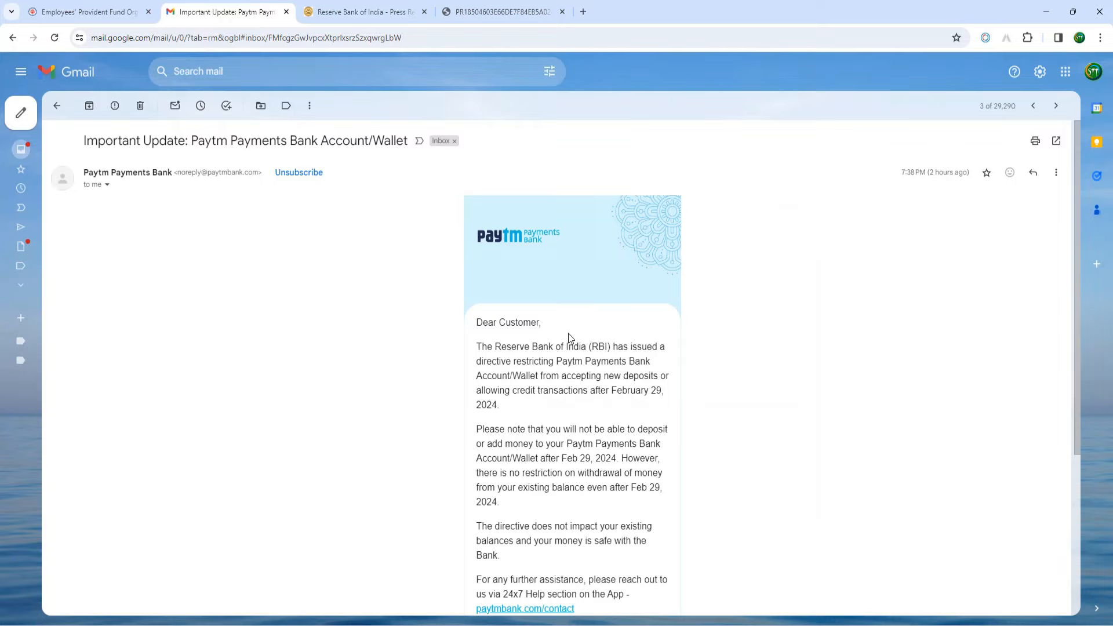
pyautogui.moveTo(594, 347)
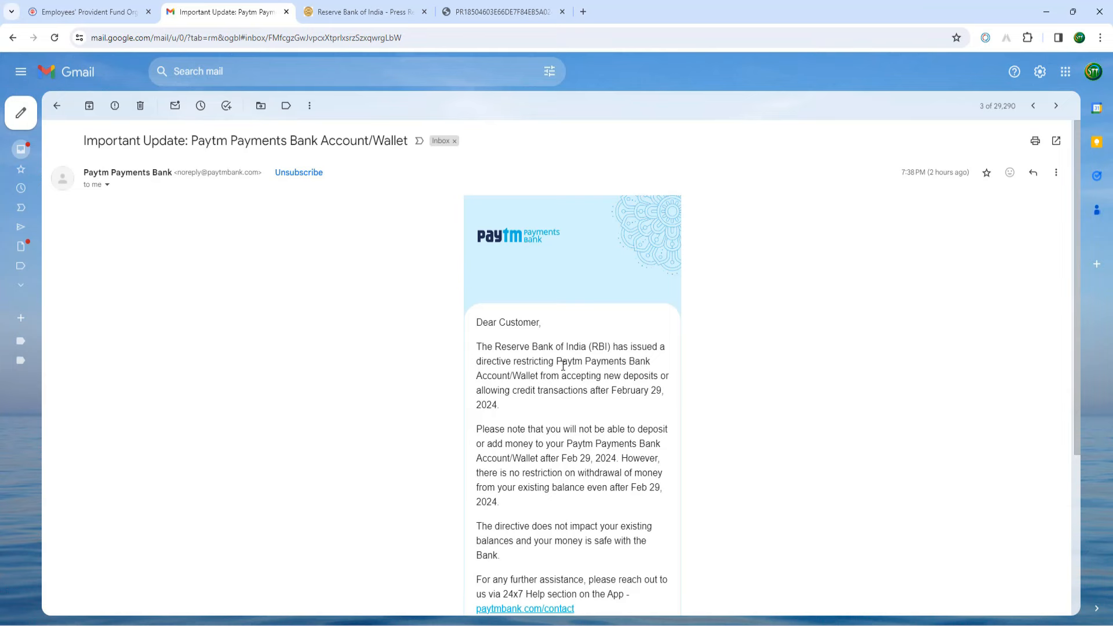
pyautogui.click(85, 12)
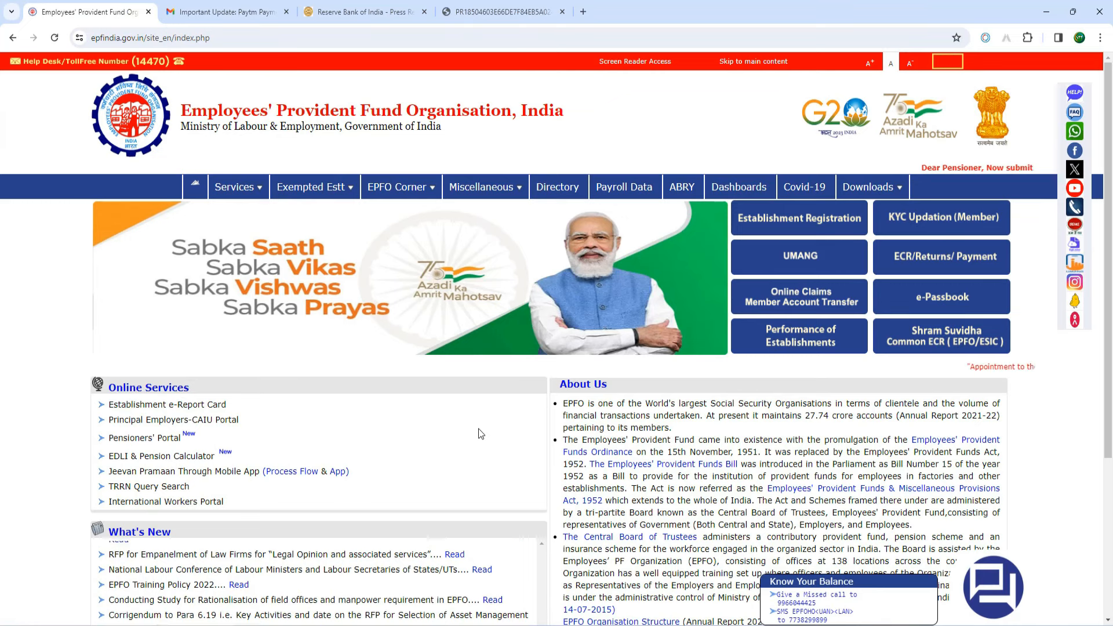
pyautogui.click(946, 61)
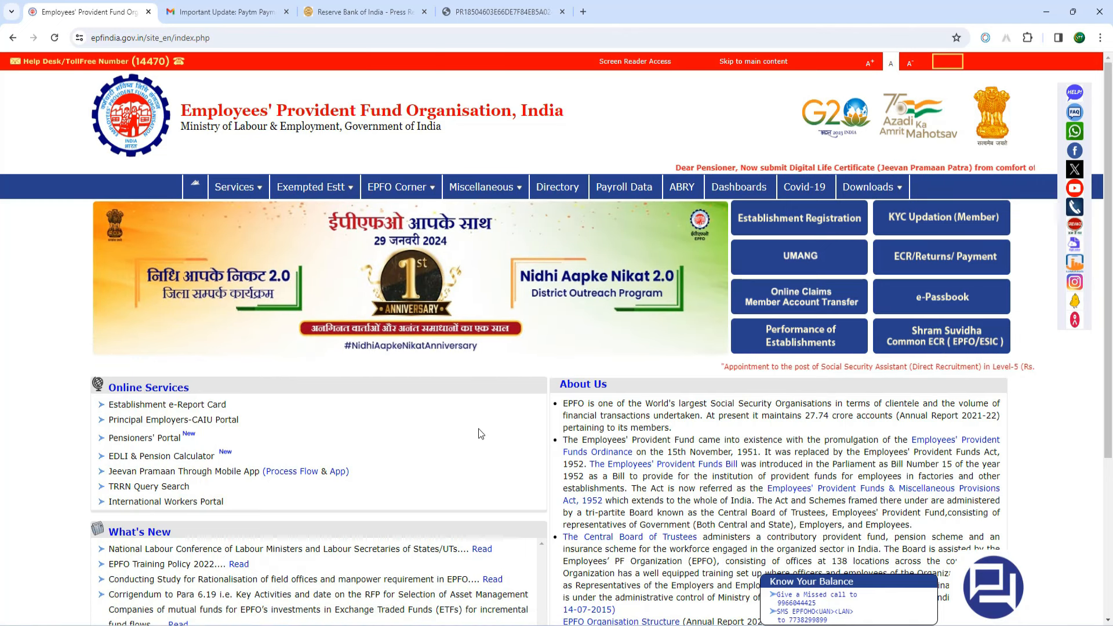
pyautogui.click(946, 61)
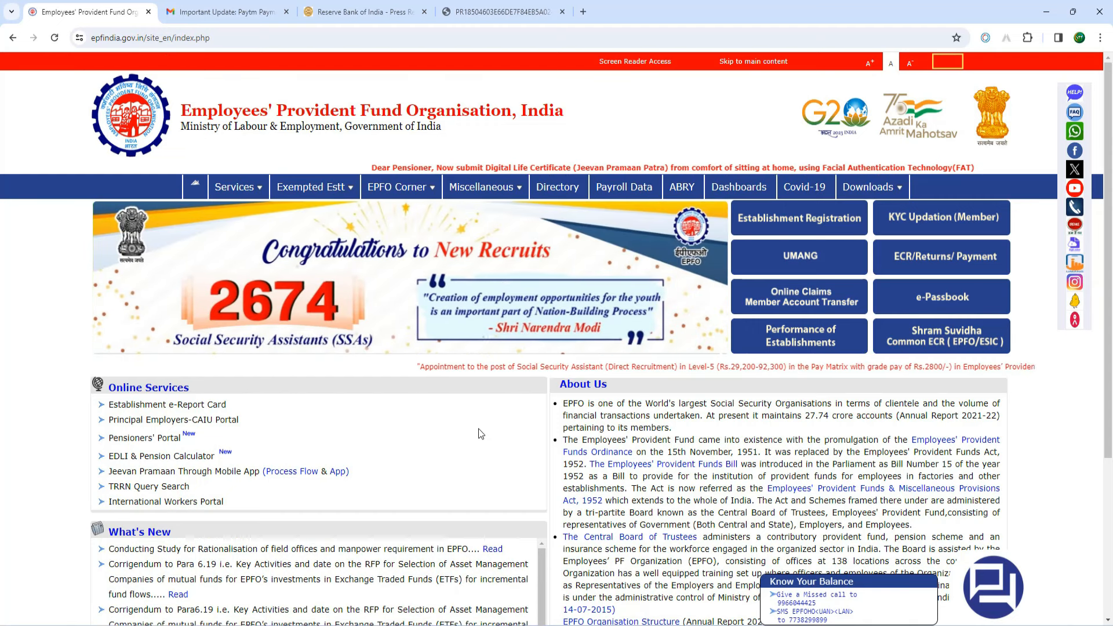
pyautogui.click(945, 62)
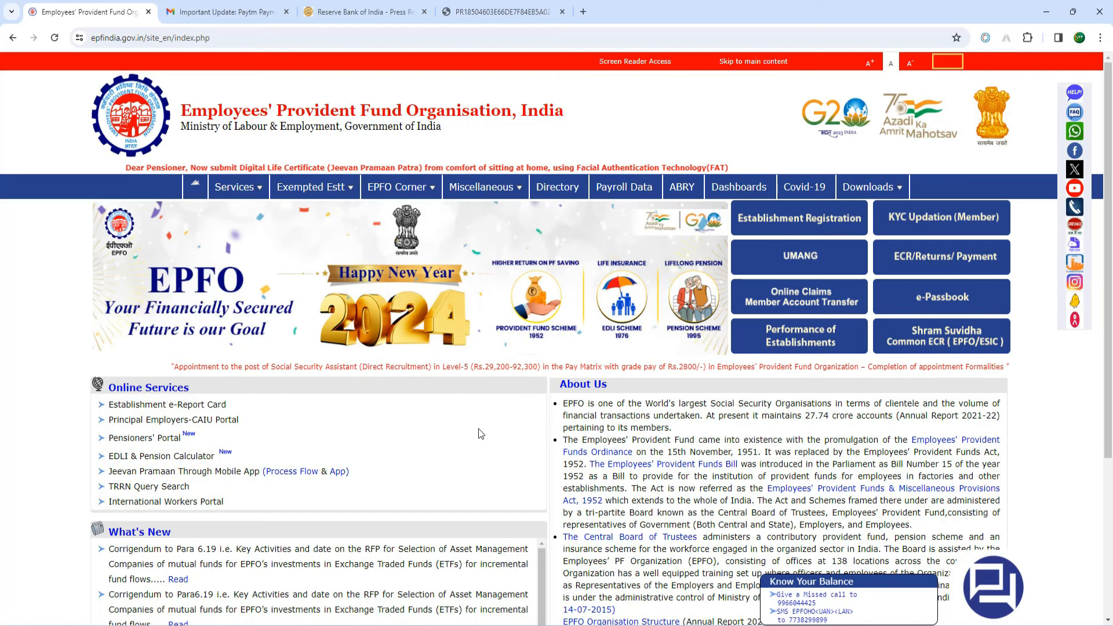
pyautogui.click(946, 62)
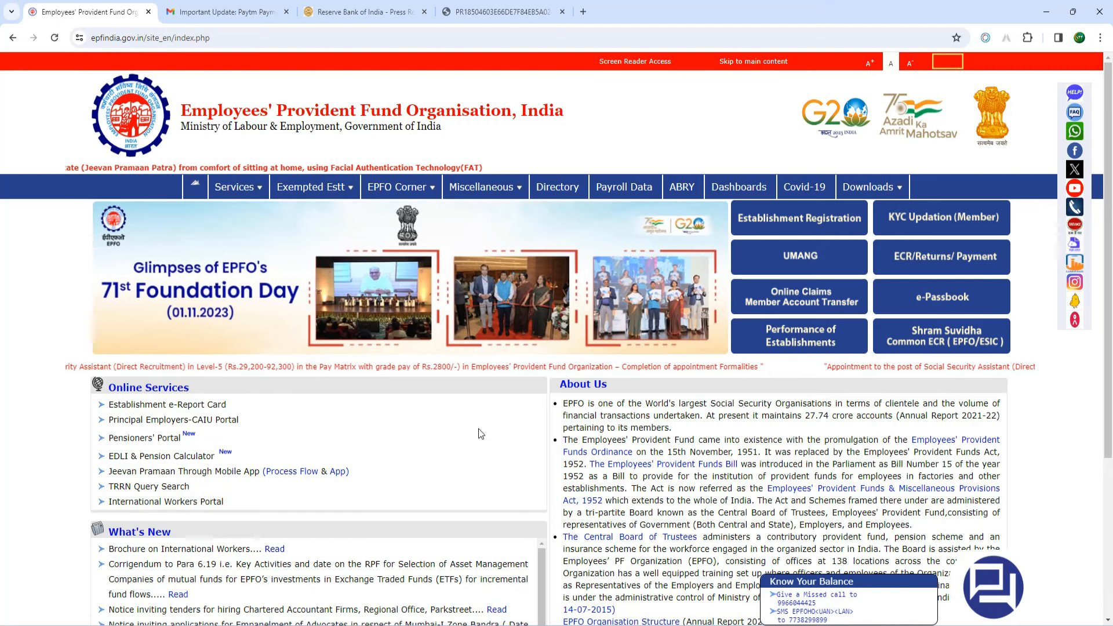
pyautogui.click(946, 62)
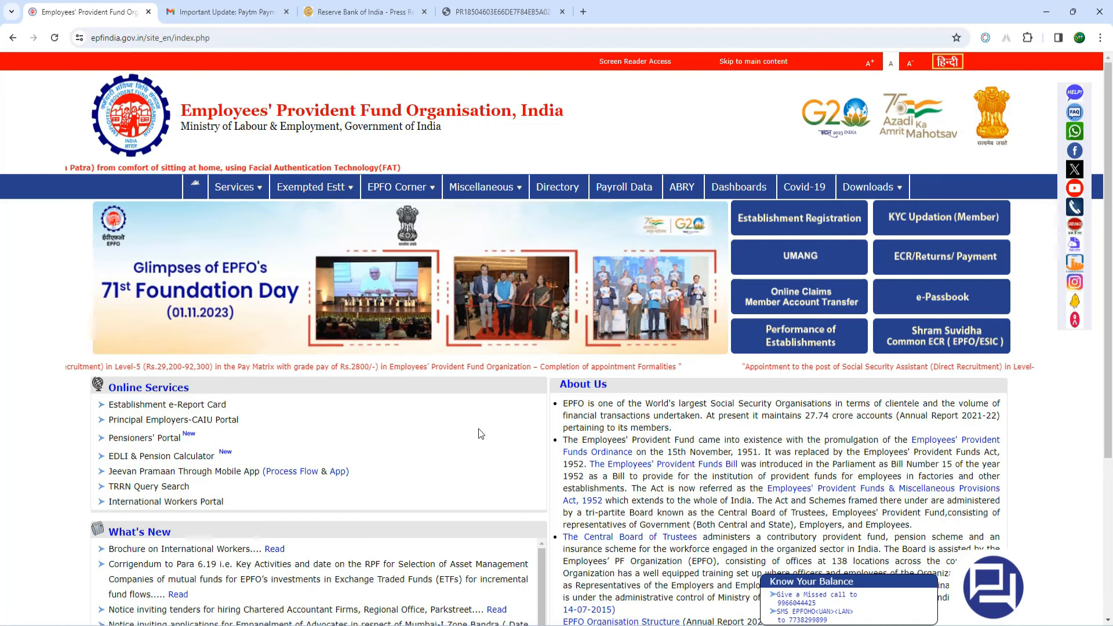